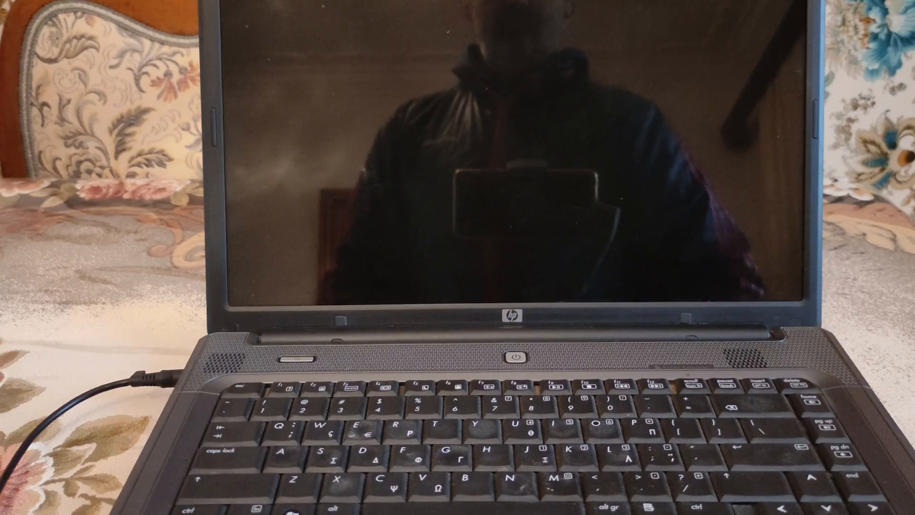
Power on the HP laptop to reach the HP startup screen
{"action": "left_click", "coordinate": [512, 354]}
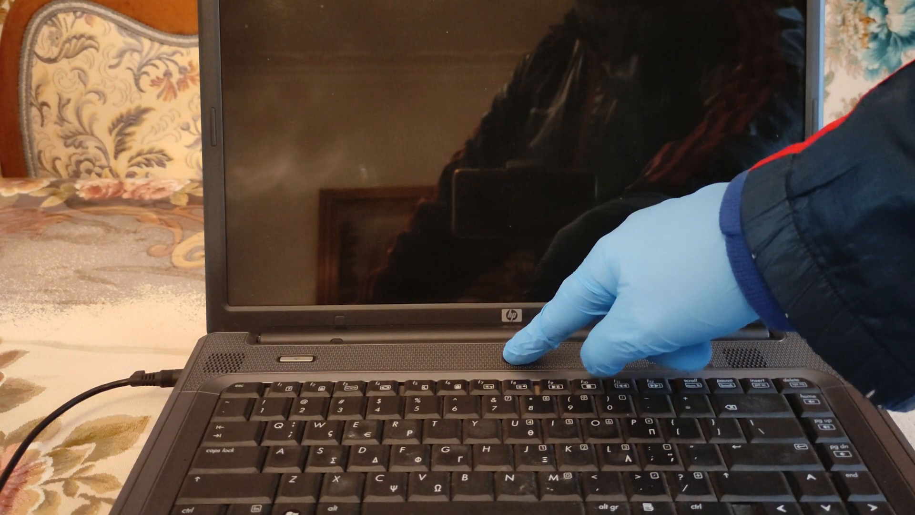
{"action": "left_click", "coordinate": [514, 353]}
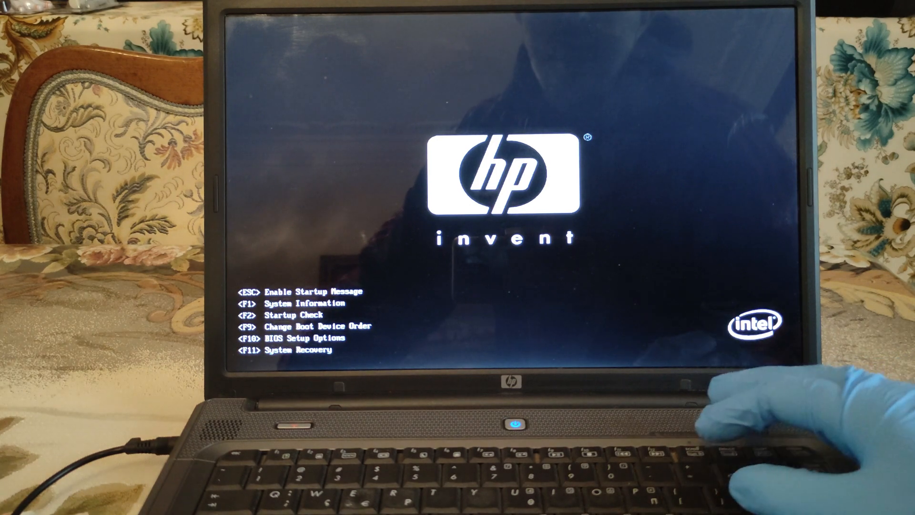
Use F9 at the HP logo screen to bring up the Boot Manager device list
{"action": "key", "text": "f9"}
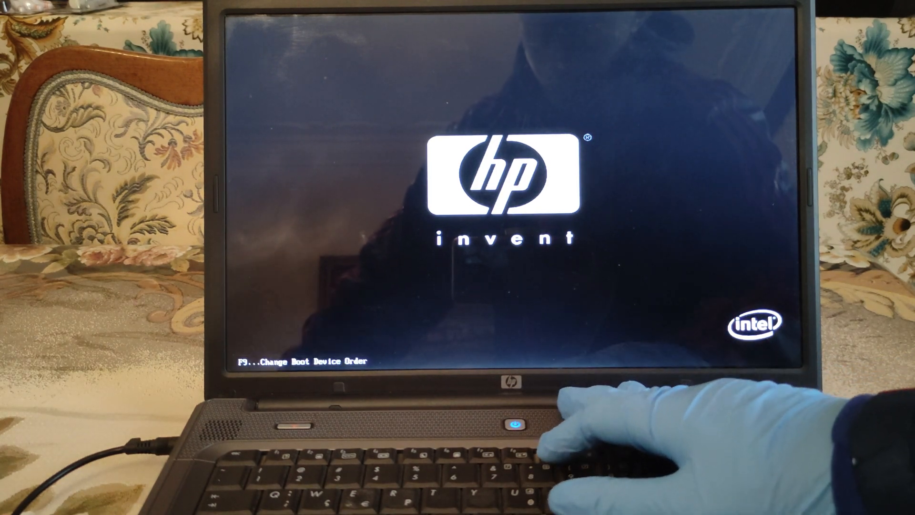
{"action": "key", "text": "f9"}
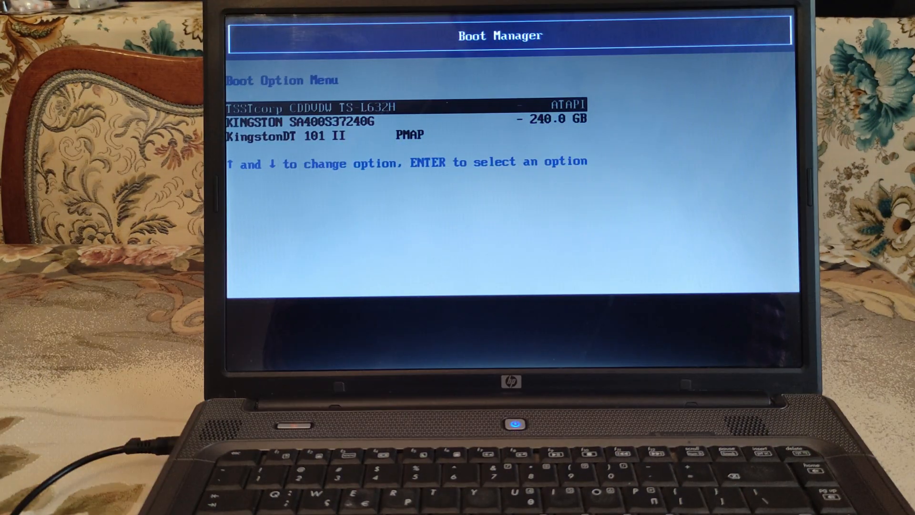
Boot from the KingstonDT 101 II USB drive to load Windows Setup
{"action": "key", "text": "down"}
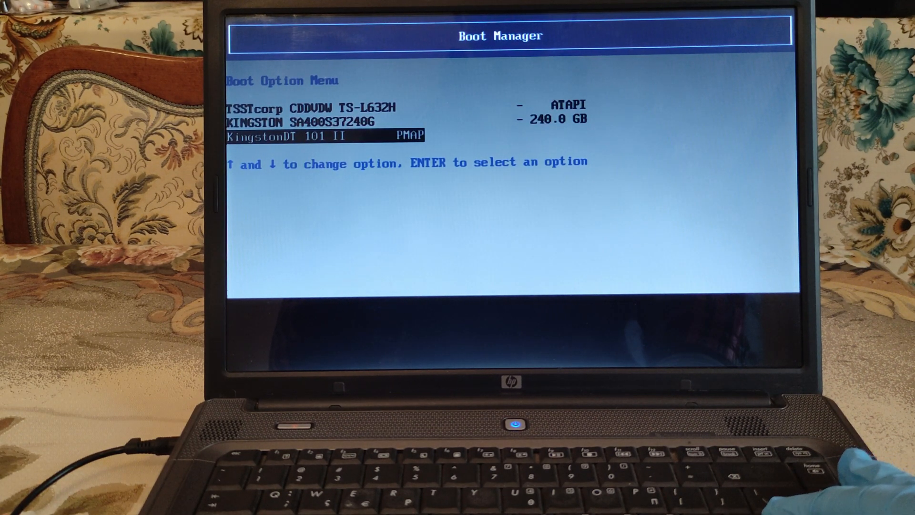
{"action": "key", "text": "enter"}
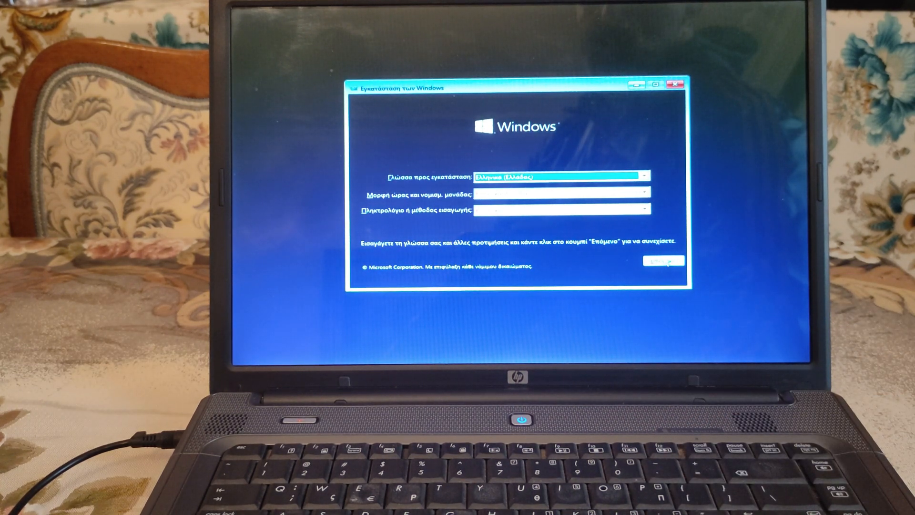
Keep Ελληνικά as the language and start the installation, reaching the product key page
{"action": "left_click", "coordinate": [663, 261]}
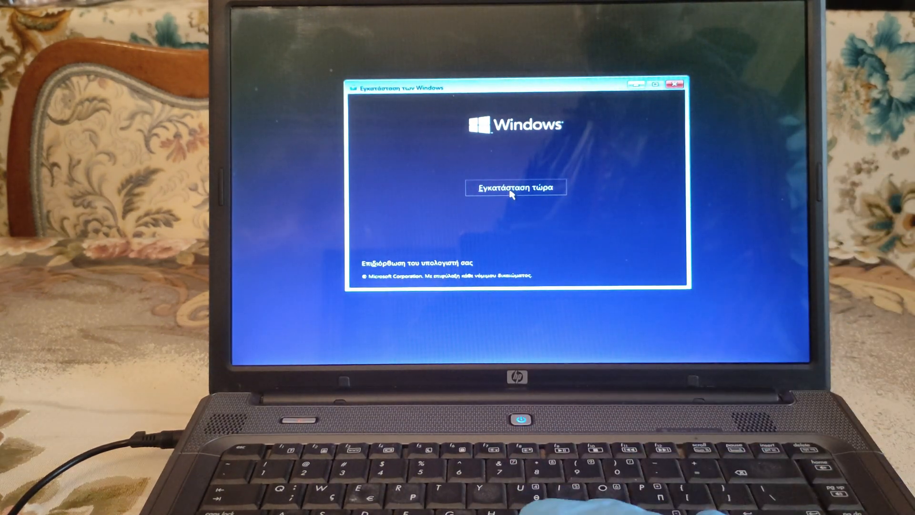
{"action": "left_click", "coordinate": [516, 188]}
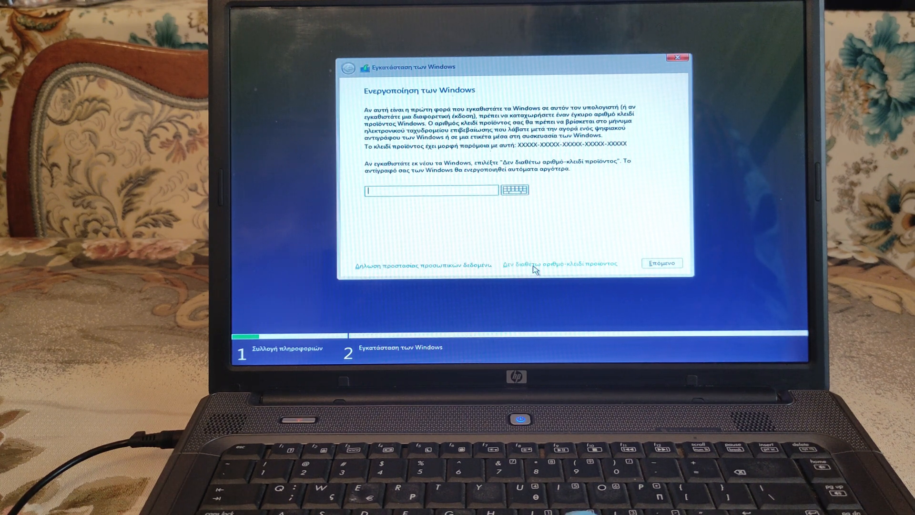
Skip the product key and choose the Windows 10 Pro edition
{"action": "left_click", "coordinate": [562, 263]}
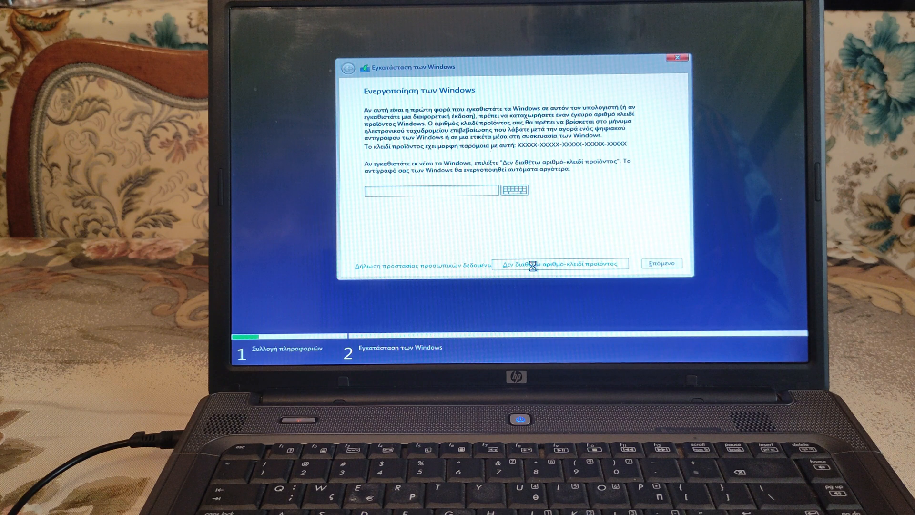
{"action": "left_click", "coordinate": [562, 263]}
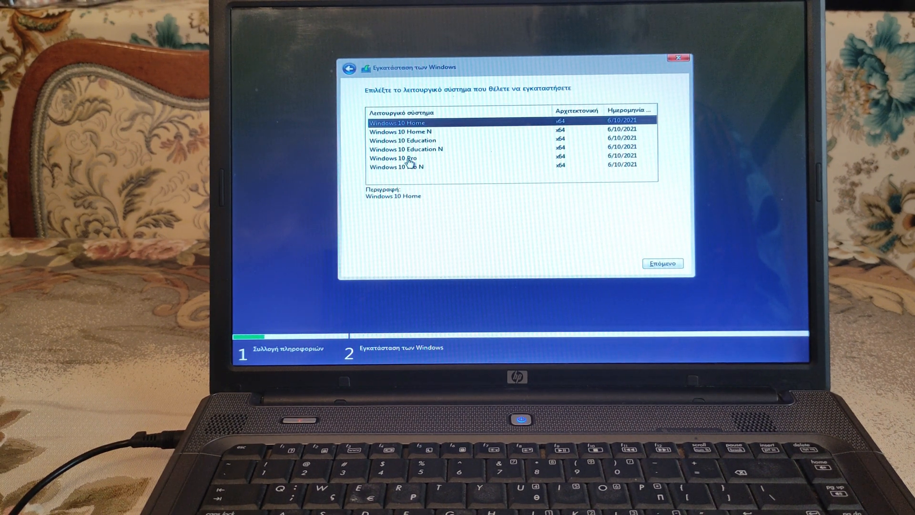
{"action": "left_click", "coordinate": [393, 158]}
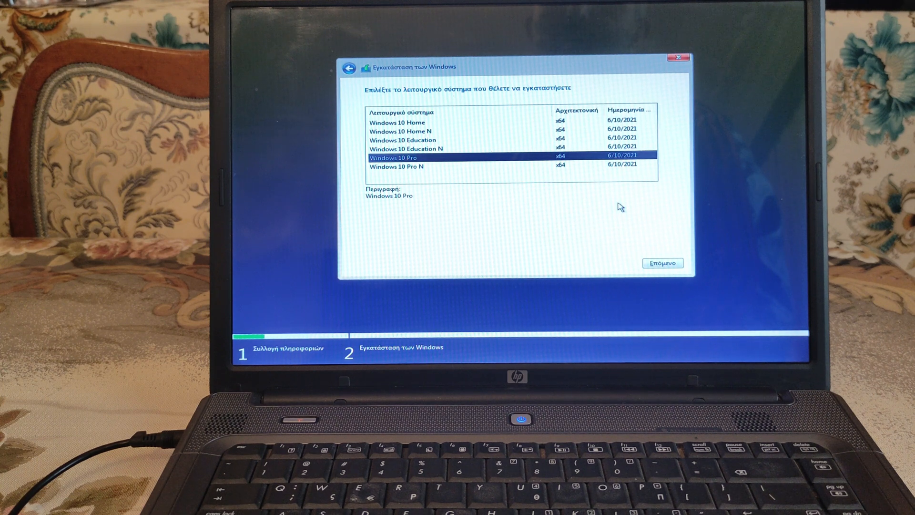
{"action": "left_click", "coordinate": [663, 262]}
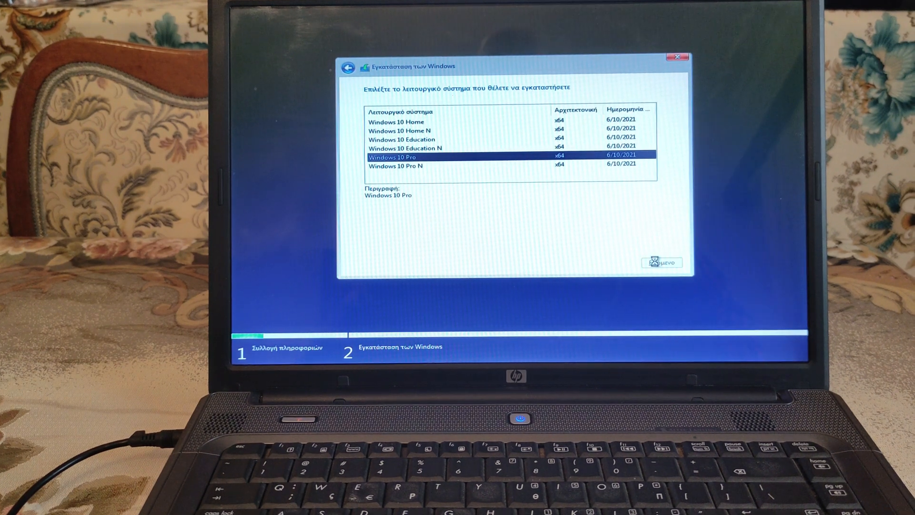
{"action": "left_click", "coordinate": [663, 262]}
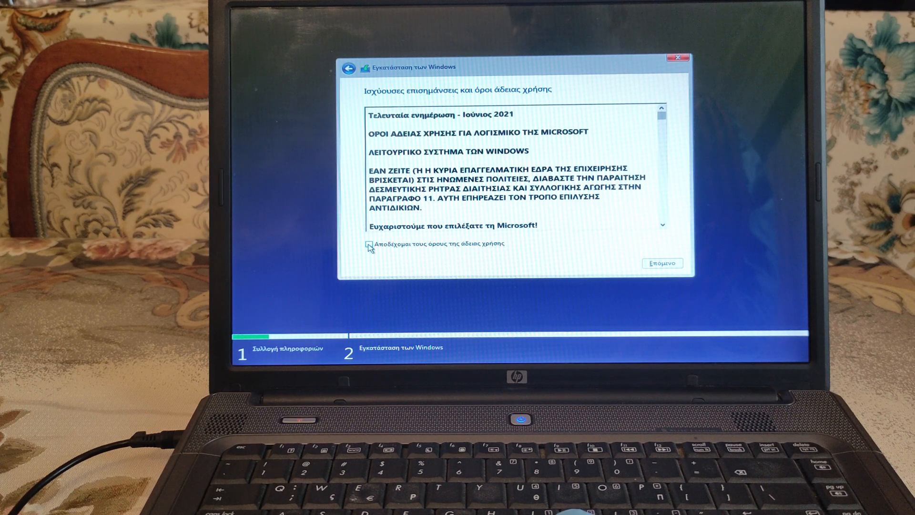
Accept the license terms and continue to the installation type question
{"action": "left_click", "coordinate": [369, 244]}
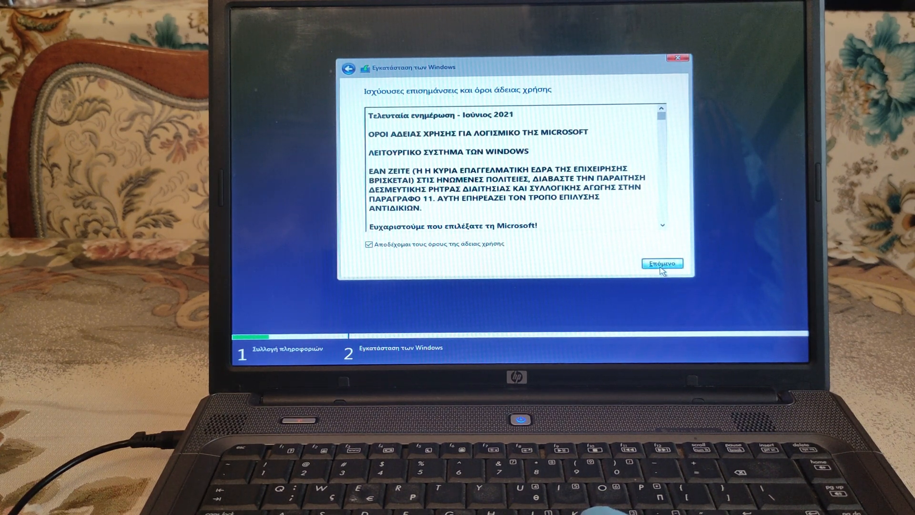
{"action": "left_click", "coordinate": [661, 262]}
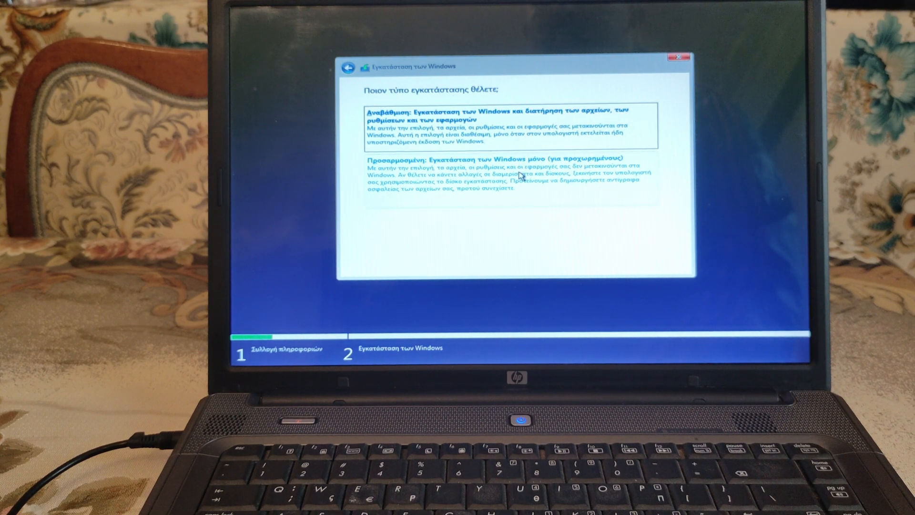
Take the Προσαρμοσμένη install route onto the 223.6 GB unallocated space
{"action": "left_click", "coordinate": [496, 175]}
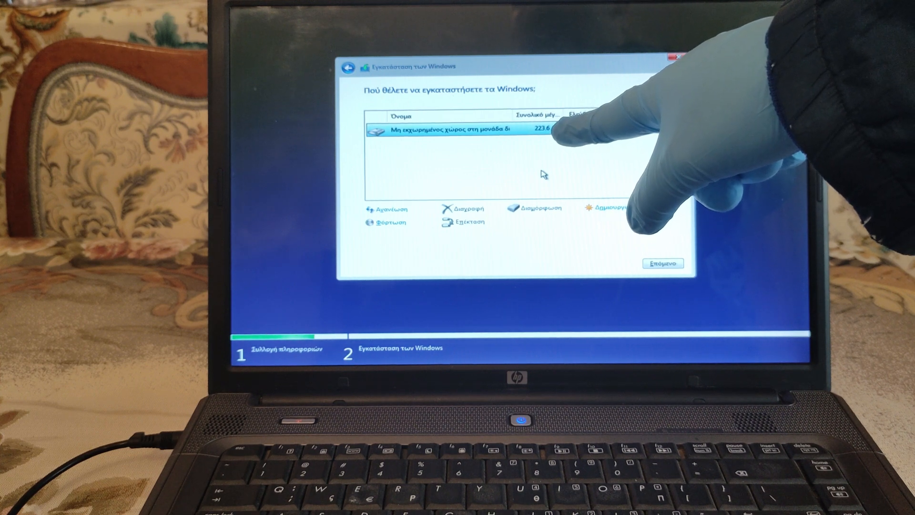
{"action": "mouse_move", "coordinate": [572, 134]}
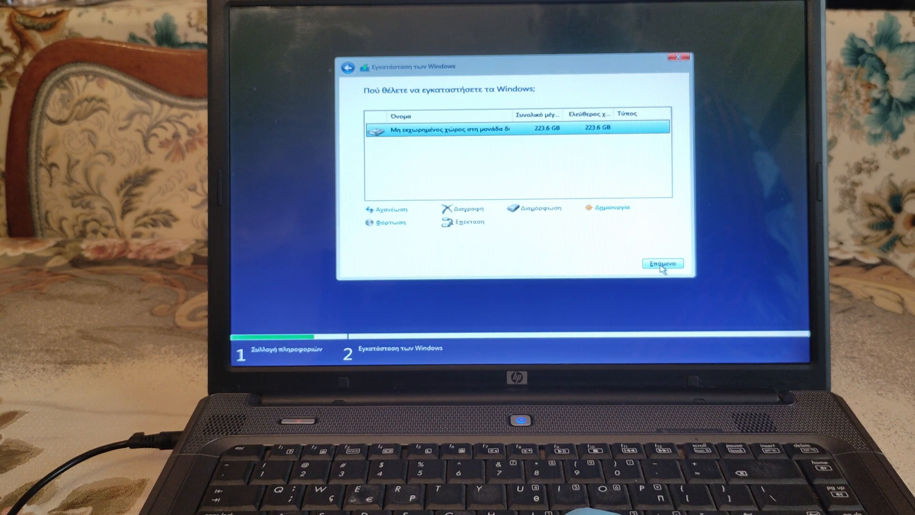
{"action": "left_click", "coordinate": [663, 263]}
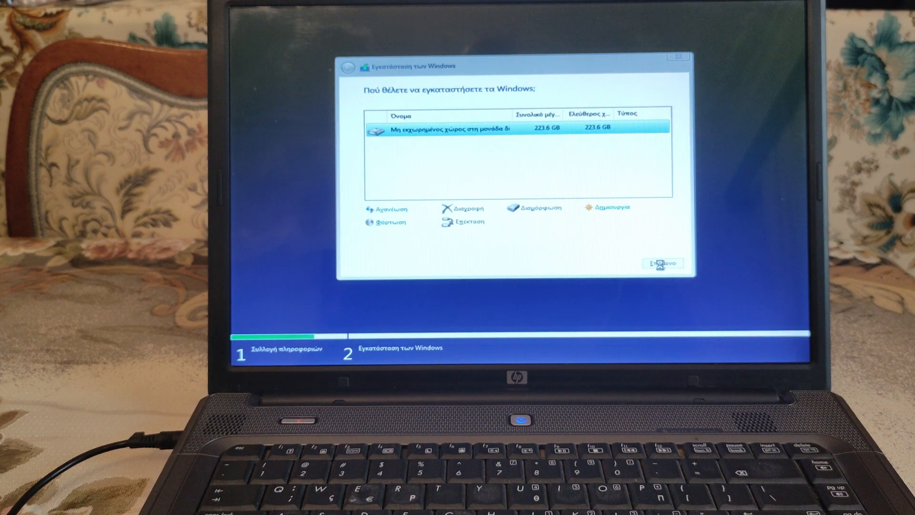
{"action": "left_click", "coordinate": [662, 263]}
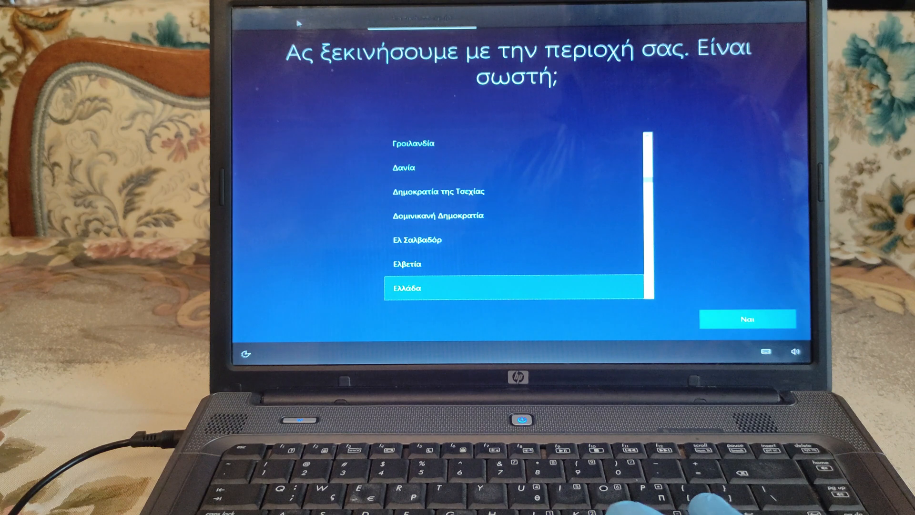
{"action": "mouse_move", "coordinate": [711, 227]}
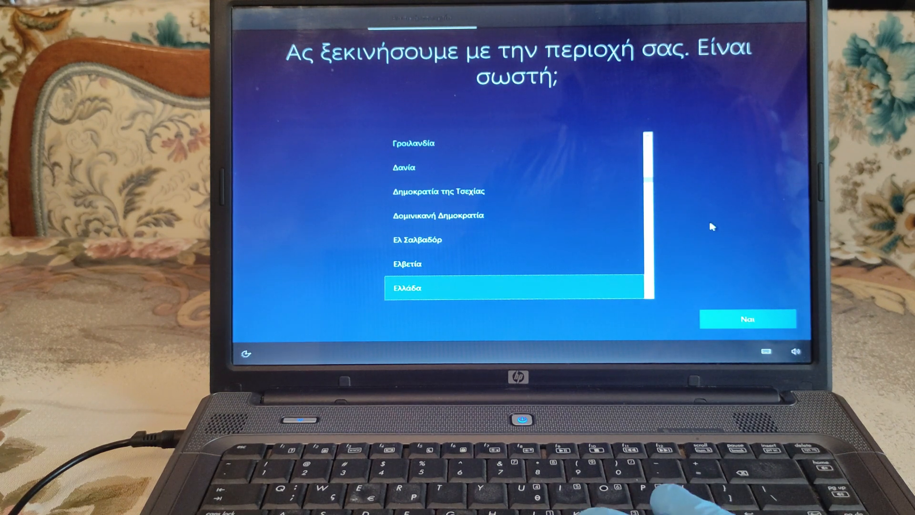
Confirm Ελλάδα as the region with Ναι
{"action": "left_click", "coordinate": [748, 319]}
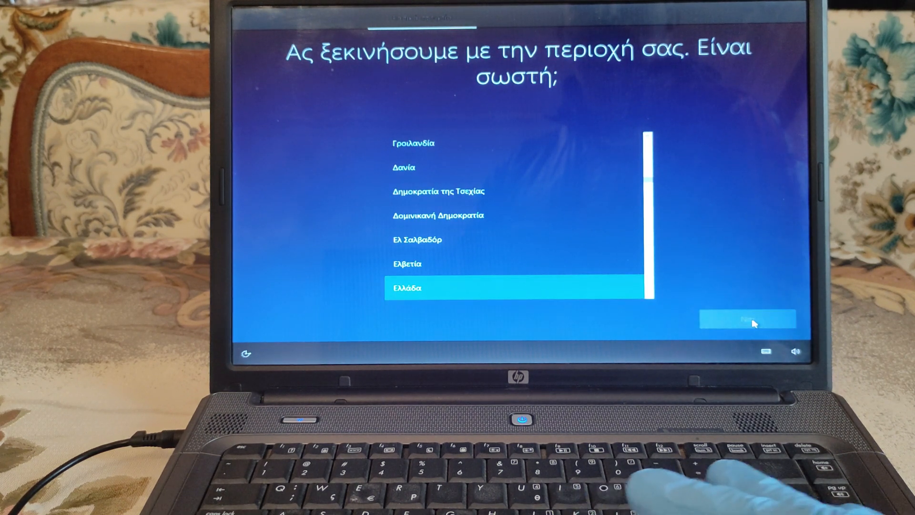
Confirm Ελληνικά as the keyboard layout
{"action": "left_click", "coordinate": [748, 318]}
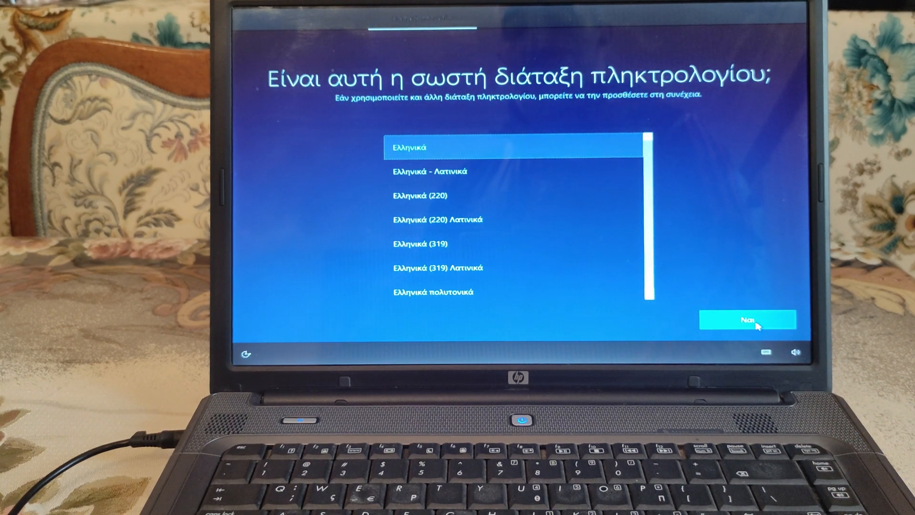
{"action": "left_click", "coordinate": [747, 320]}
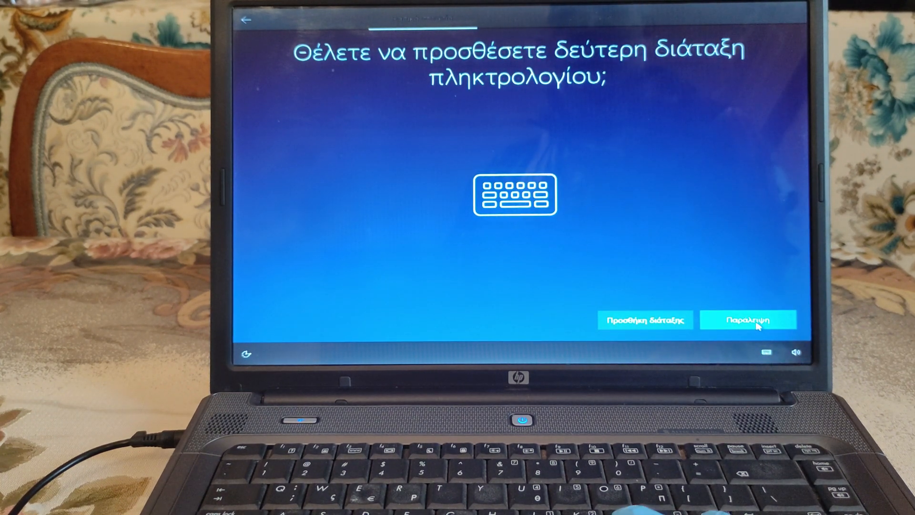
Add Αγγλικά (ΗΠΑ) with the United States keyboard as a second layout
{"action": "left_click", "coordinate": [749, 320]}
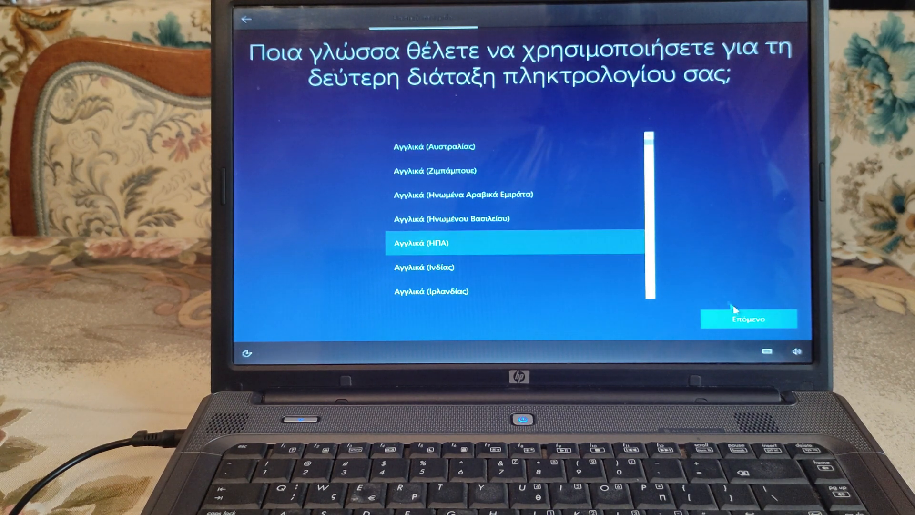
{"action": "left_click", "coordinate": [750, 319]}
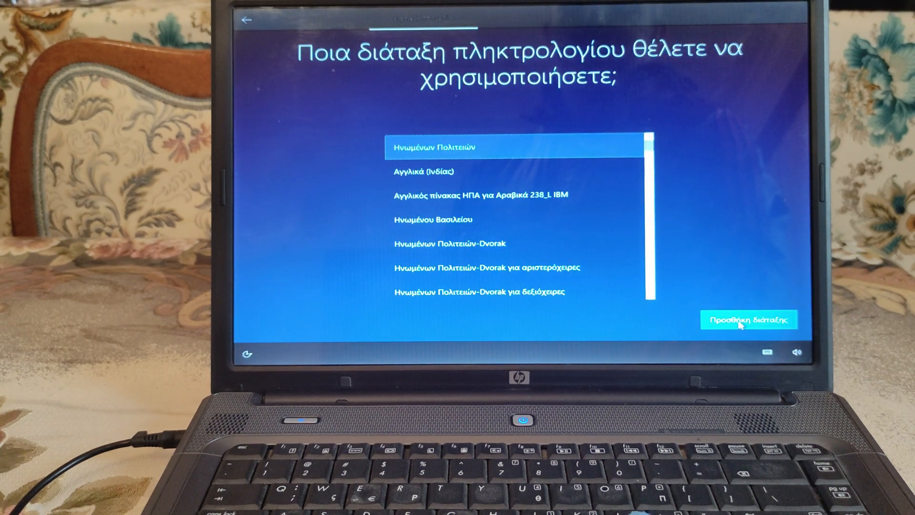
{"action": "left_click", "coordinate": [749, 320]}
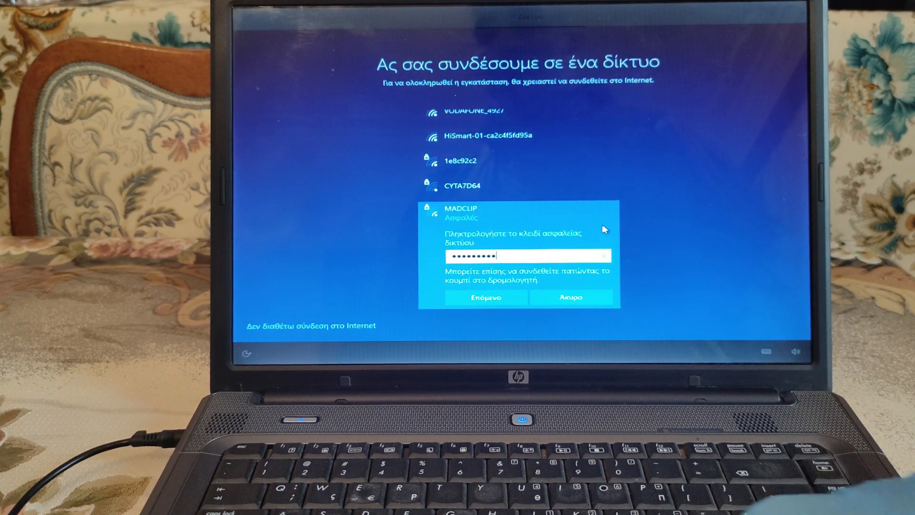
Connect to the MADCLIP Wi-Fi, allow discoverability, and continue to the setup options
{"action": "left_click", "coordinate": [486, 297]}
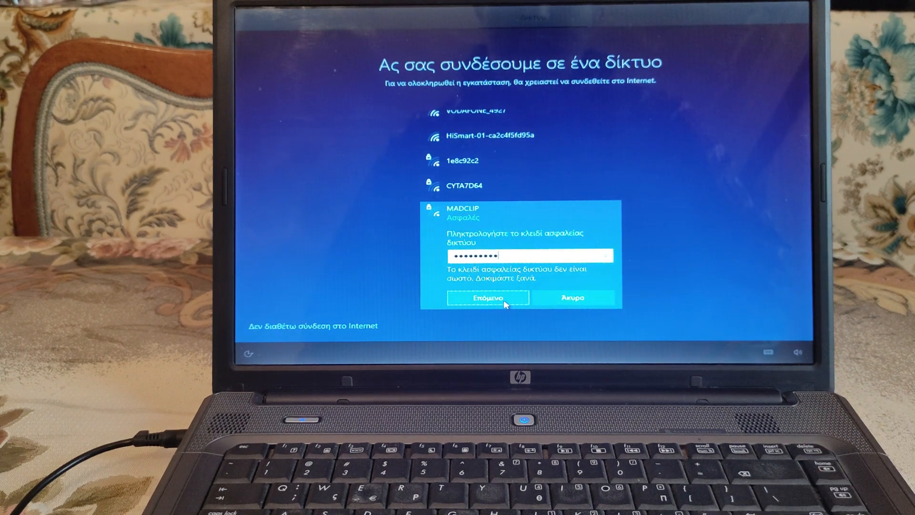
{"action": "left_click", "coordinate": [496, 297]}
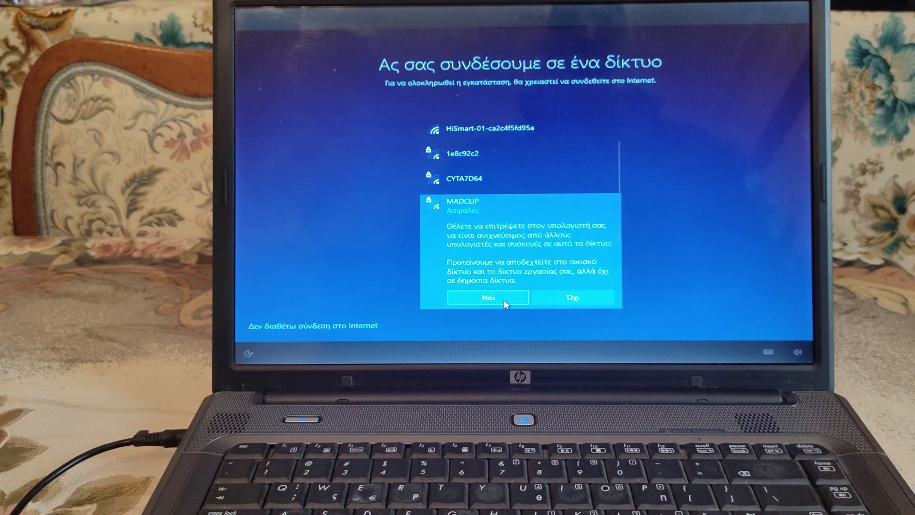
{"action": "left_click", "coordinate": [485, 298]}
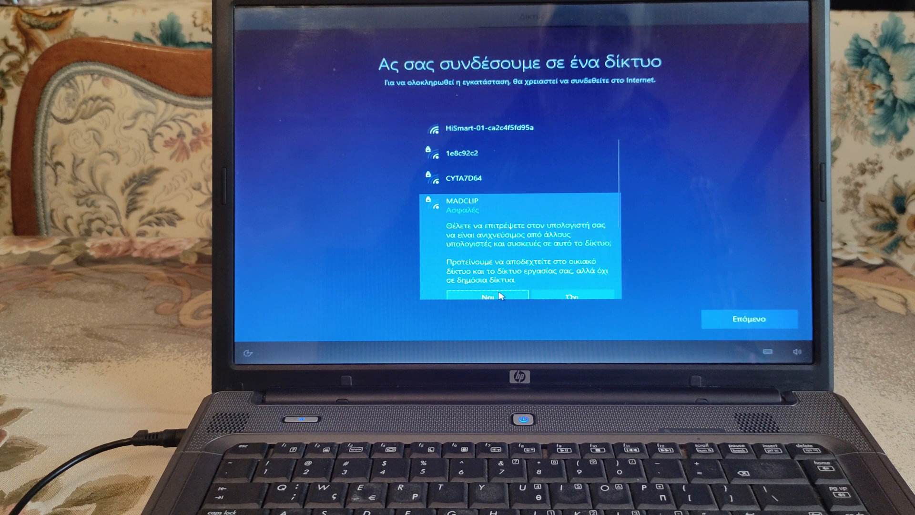
{"action": "left_click", "coordinate": [481, 297]}
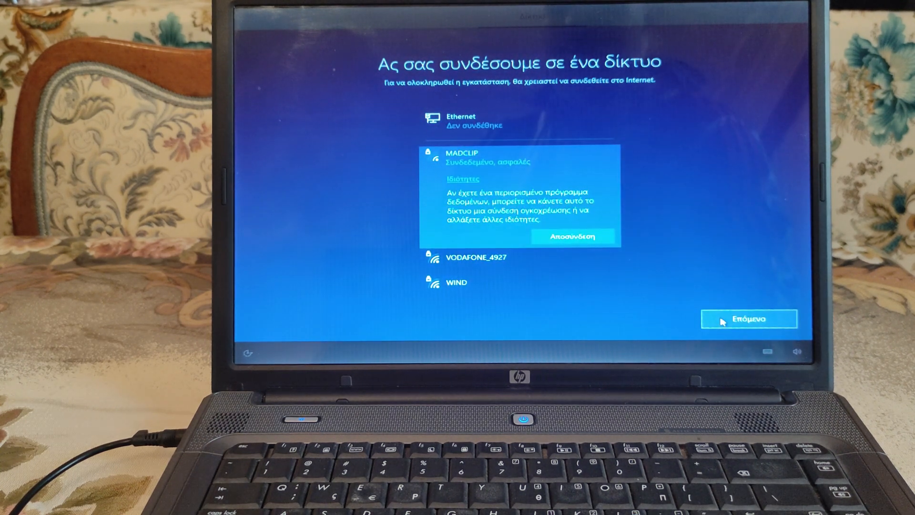
{"action": "left_click", "coordinate": [749, 319]}
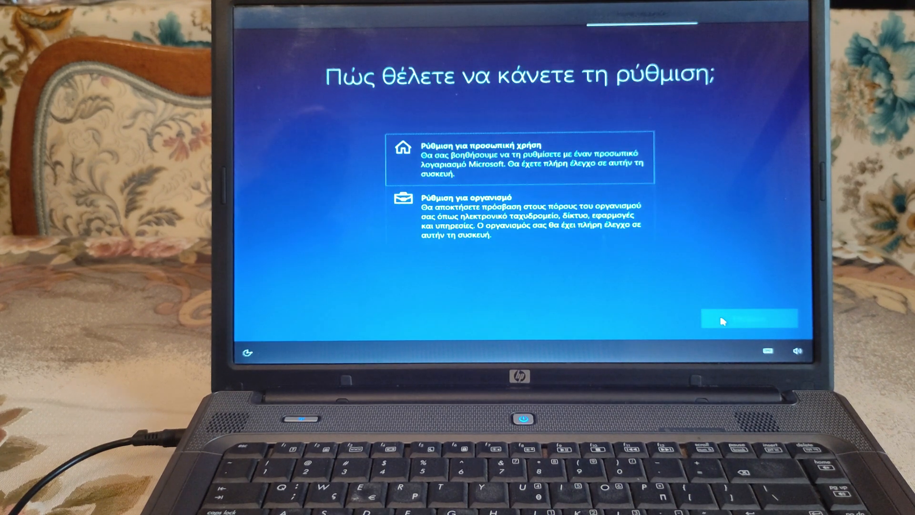
Choose personal use, then an offline local account accepting the limited experience
{"action": "left_click", "coordinate": [520, 158]}
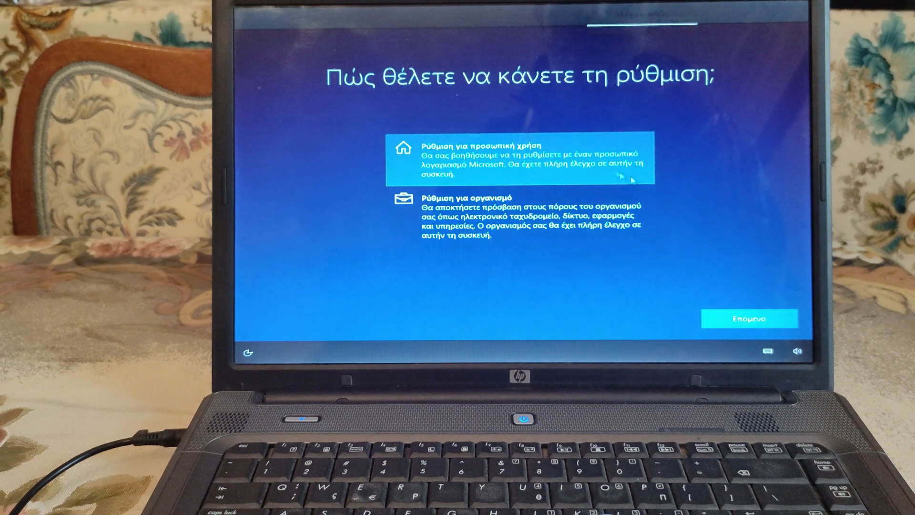
{"action": "left_click", "coordinate": [750, 319]}
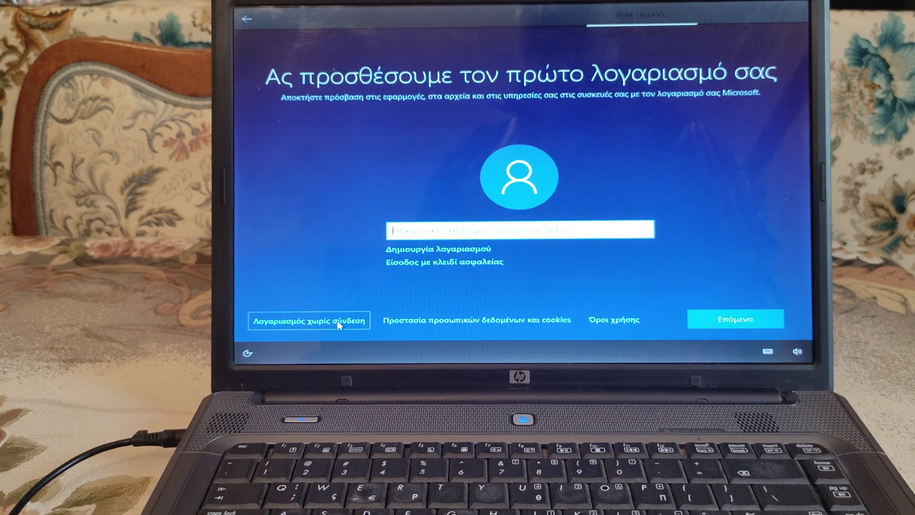
{"action": "left_click", "coordinate": [312, 320]}
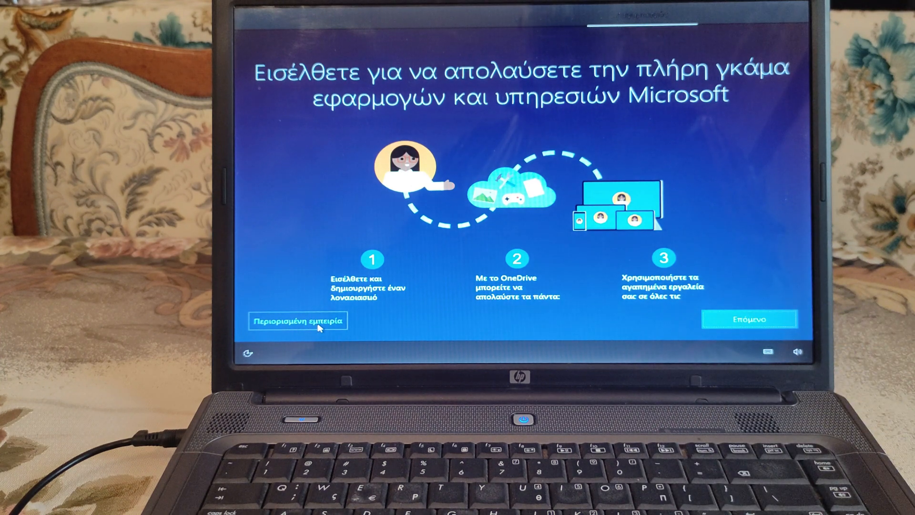
{"action": "left_click", "coordinate": [297, 320]}
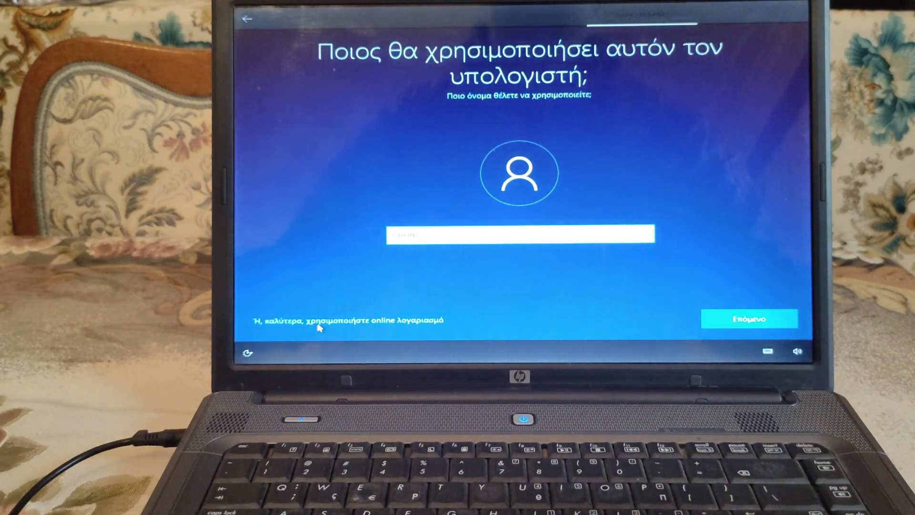
Name the local account 'Dimitris' and continue with no password
{"action": "type", "text": "Dimitris"}
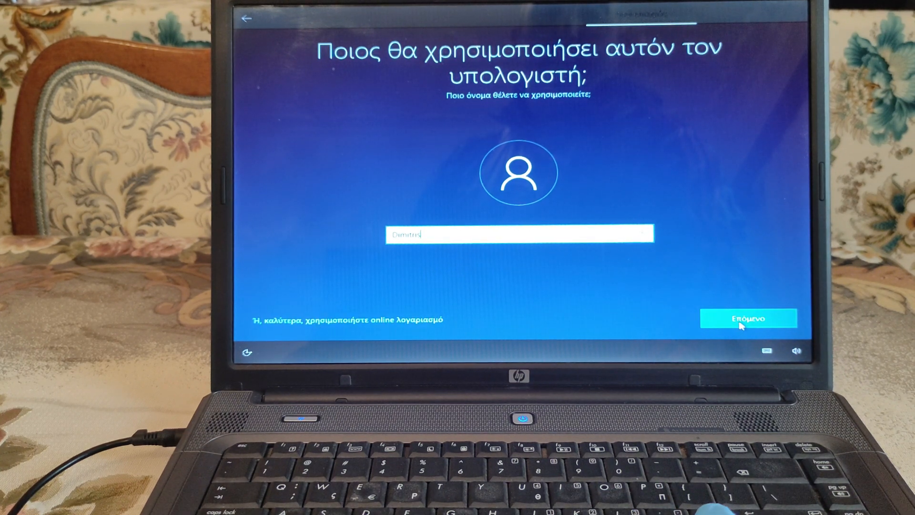
{"action": "left_click", "coordinate": [750, 318]}
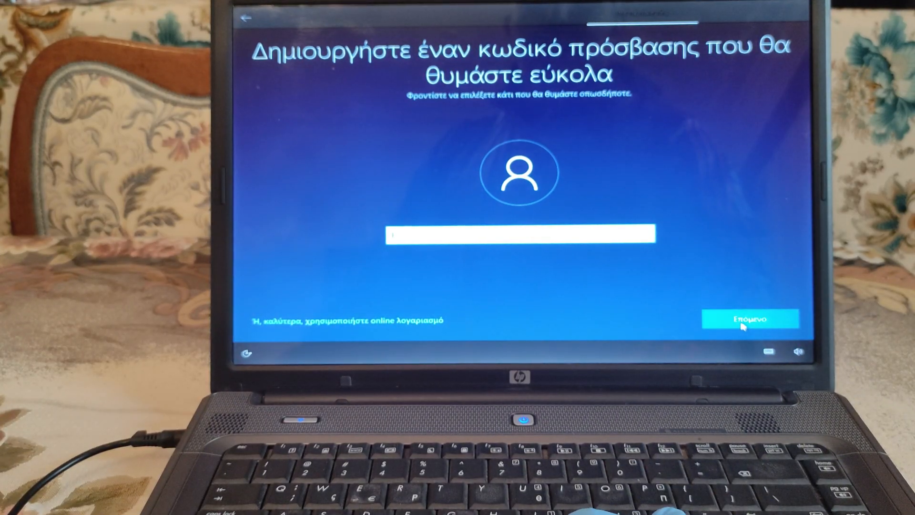
{"action": "left_click", "coordinate": [749, 319]}
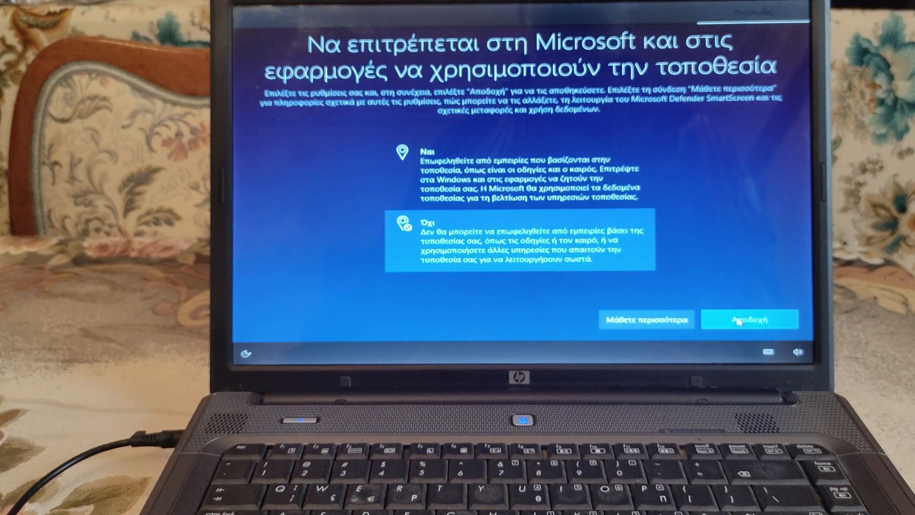
Turn off location access and Find my device, and send only required diagnostic data
{"action": "left_click", "coordinate": [750, 319]}
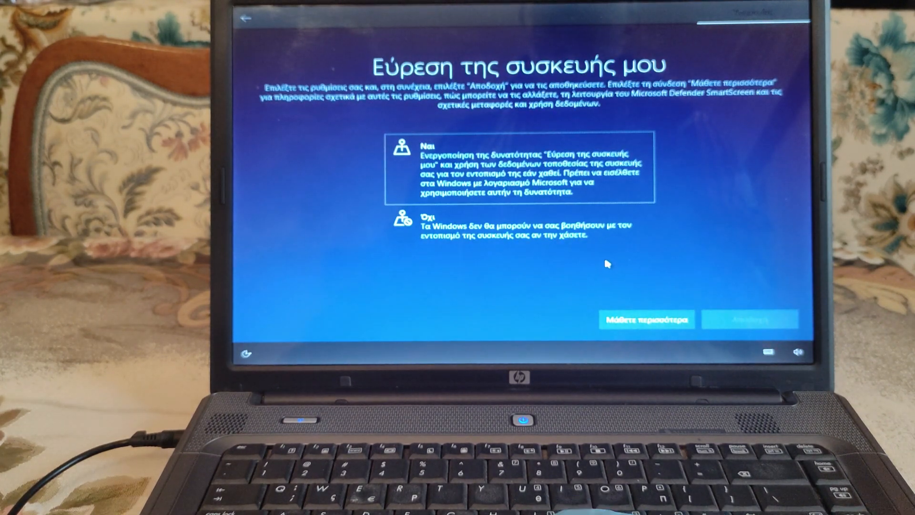
{"action": "left_click", "coordinate": [514, 225]}
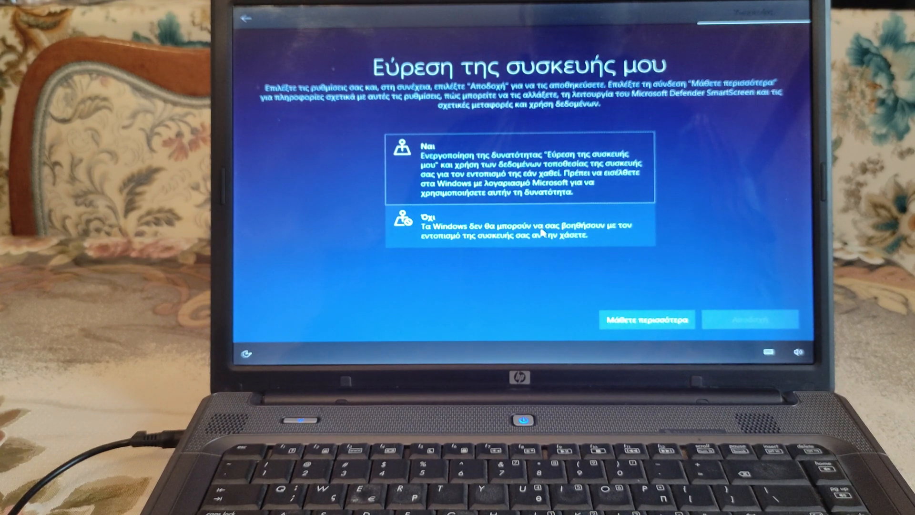
{"action": "left_click", "coordinate": [502, 225]}
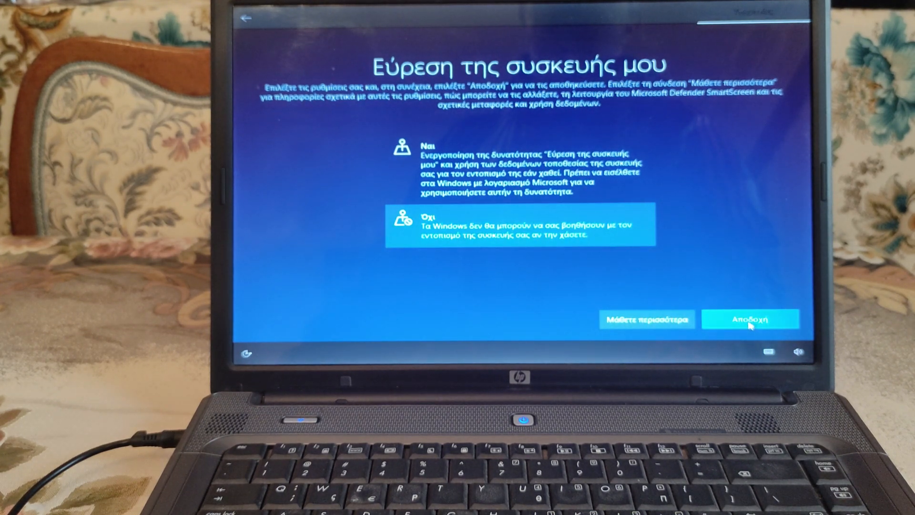
{"action": "left_click", "coordinate": [752, 319]}
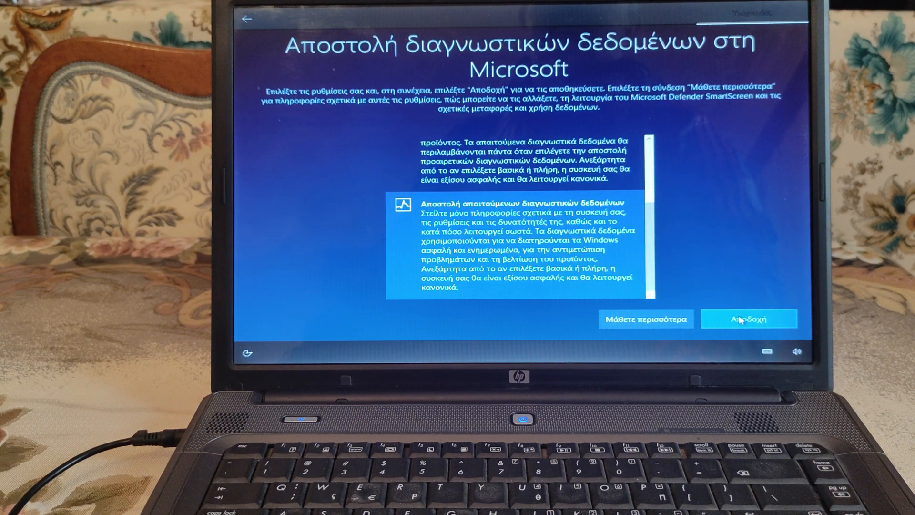
{"action": "left_click", "coordinate": [749, 319]}
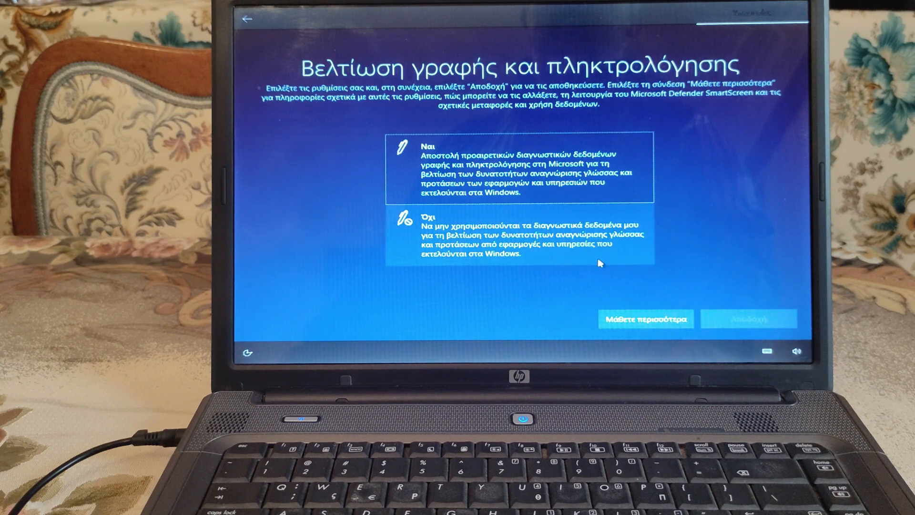
Decline inking and typing data, tailored experiences and the advertising ID
{"action": "left_click", "coordinate": [519, 233]}
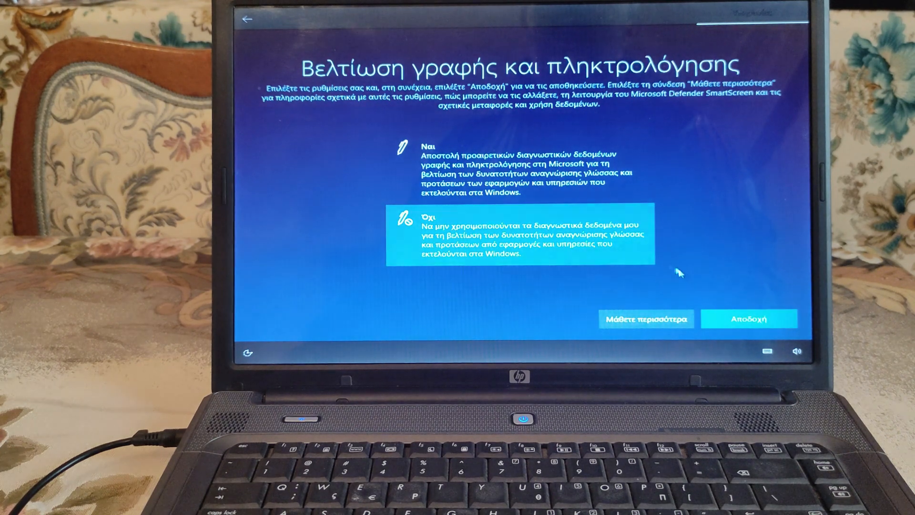
{"action": "left_click", "coordinate": [749, 319]}
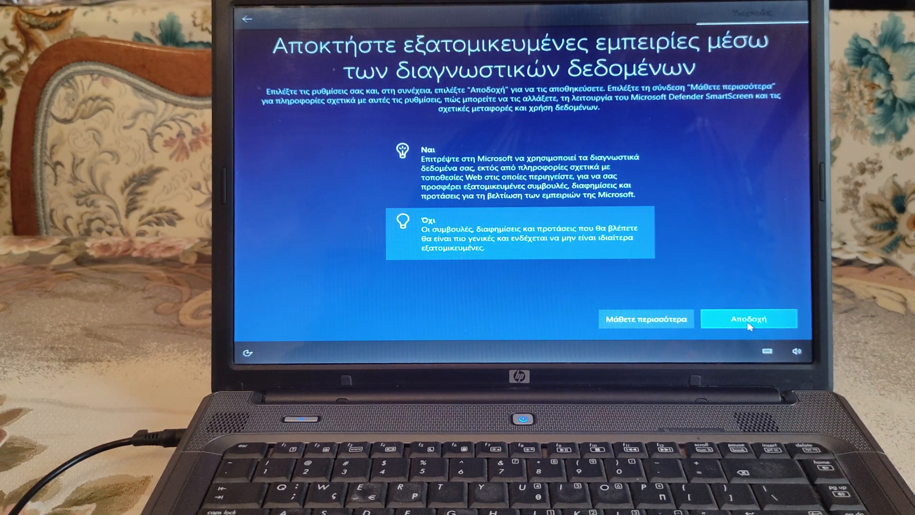
{"action": "left_click", "coordinate": [749, 319]}
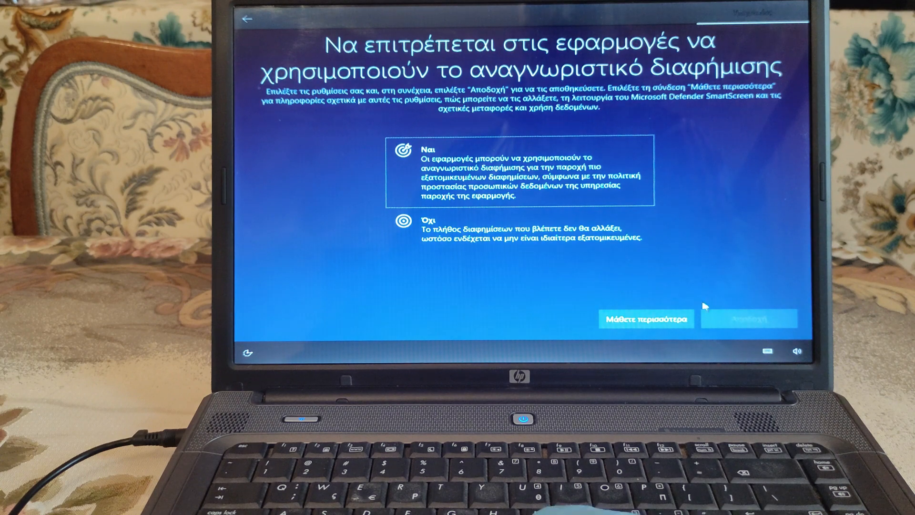
{"action": "left_click", "coordinate": [525, 232]}
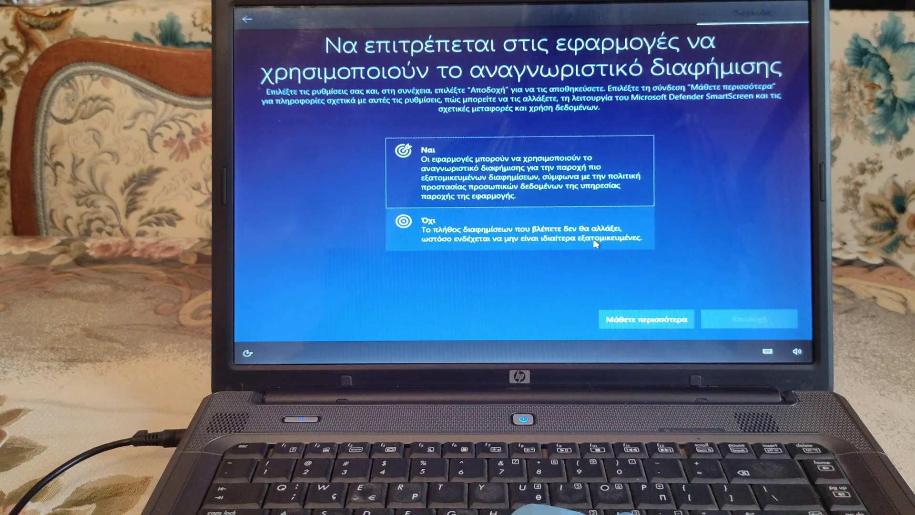
{"action": "left_click", "coordinate": [520, 231]}
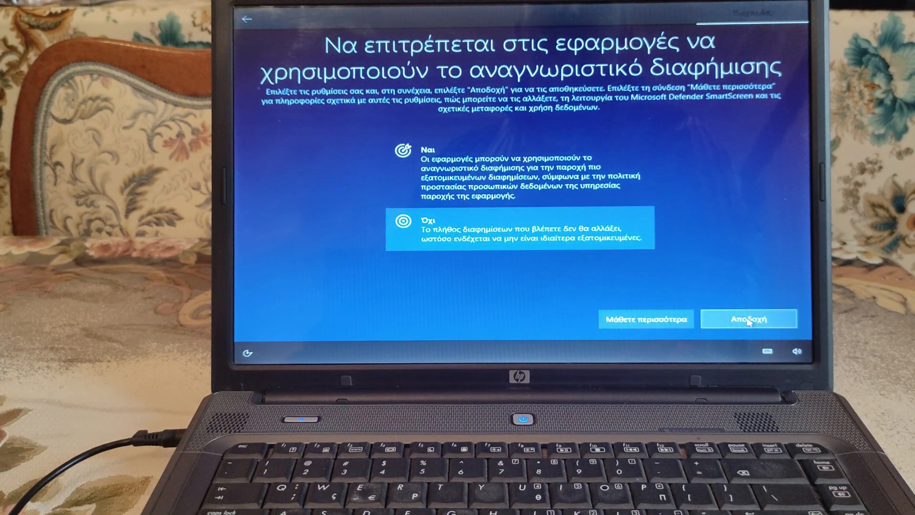
{"action": "left_click", "coordinate": [748, 319]}
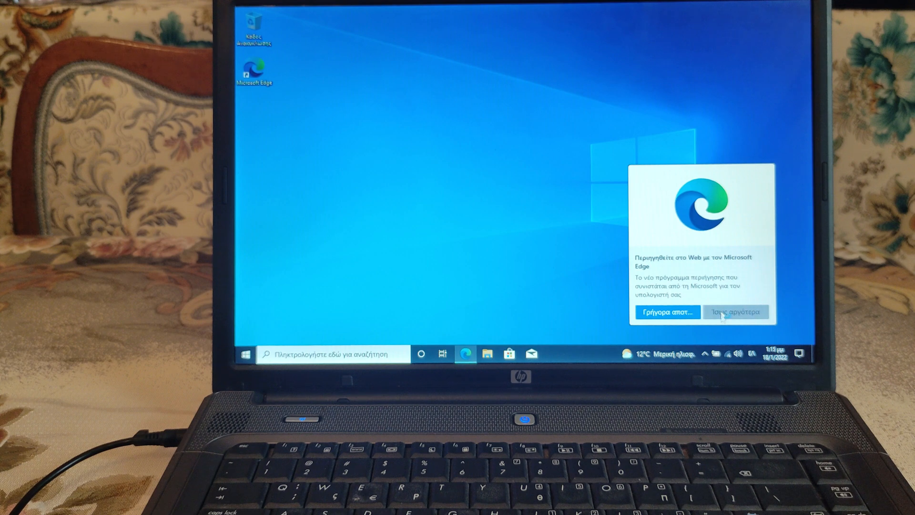
Dismiss the Microsoft Edge popup with 'Ίσως αργότερα' to reach the desktop
{"action": "left_click", "coordinate": [735, 311]}
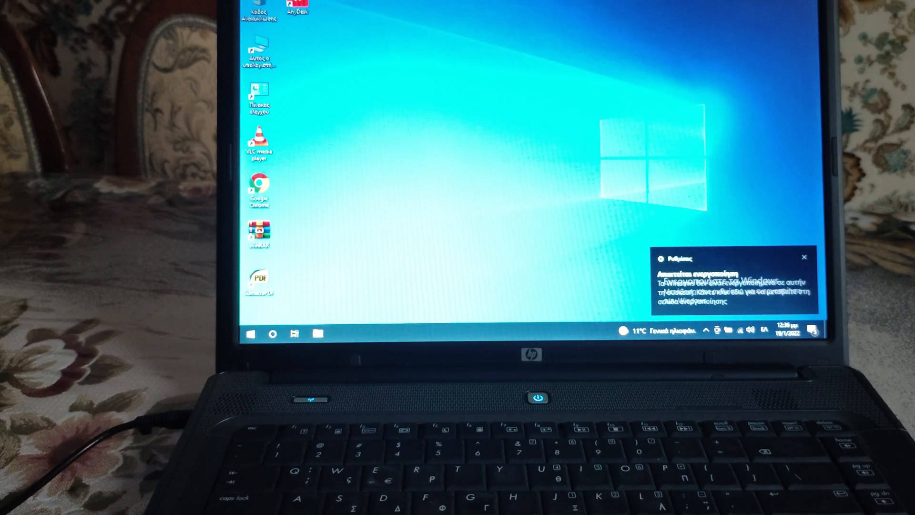
Open This PC in File Explorer showing the C: drive and DVD drive
{"action": "left_click", "coordinate": [804, 258]}
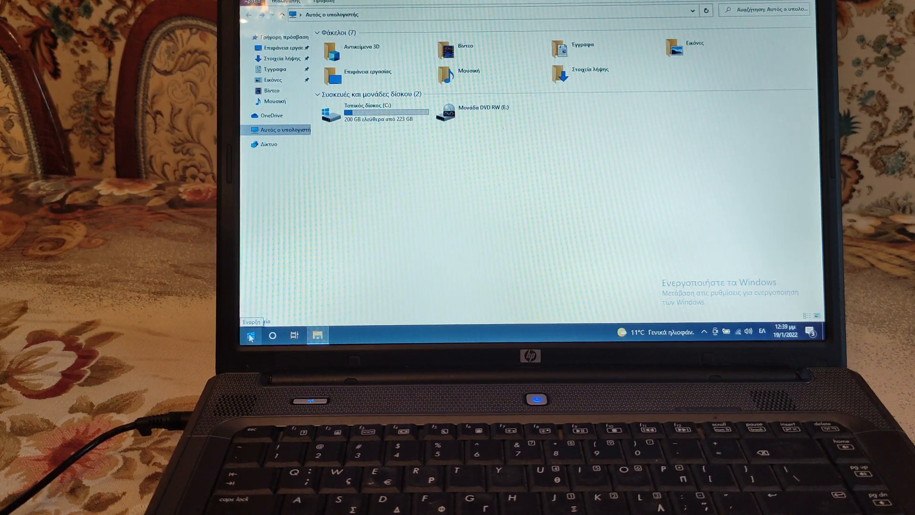
Show the System page via This PC's Properties, revealing unactivated Windows 10 Pro
{"action": "left_click", "coordinate": [249, 336]}
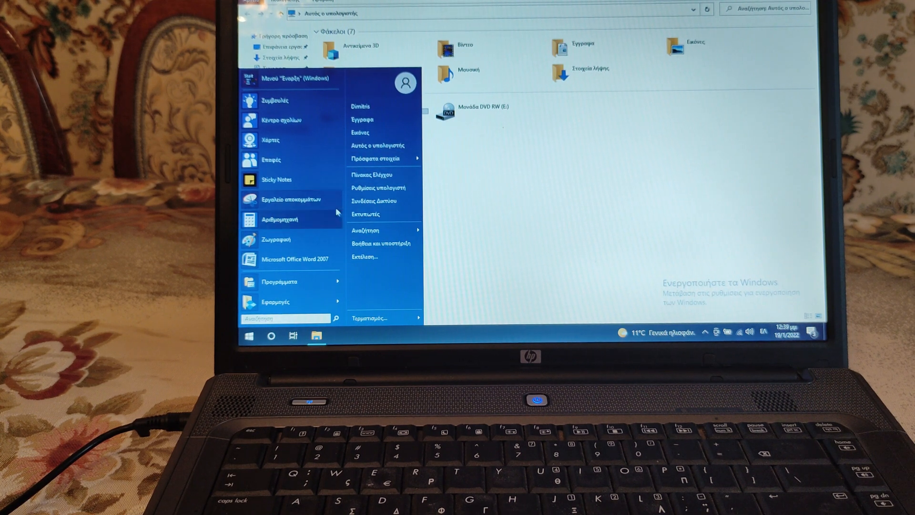
{"action": "left_click", "coordinate": [489, 215]}
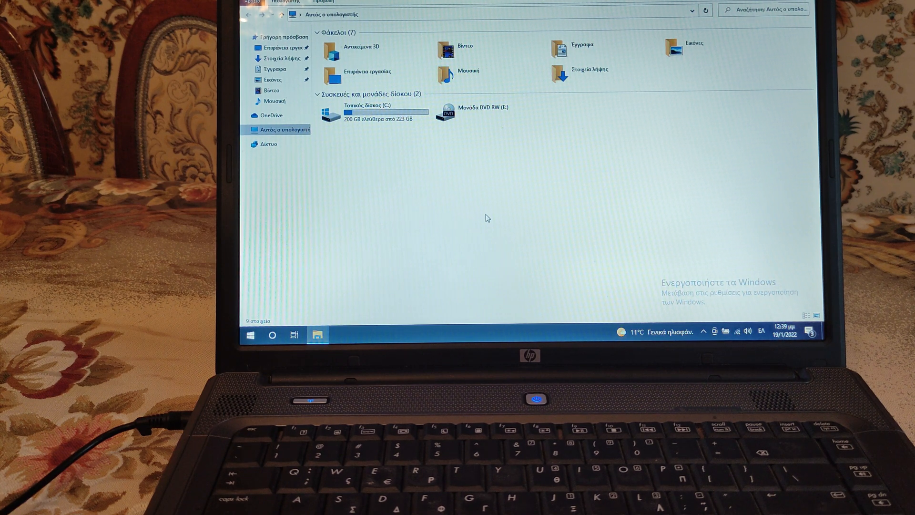
{"action": "right_click", "coordinate": [488, 218]}
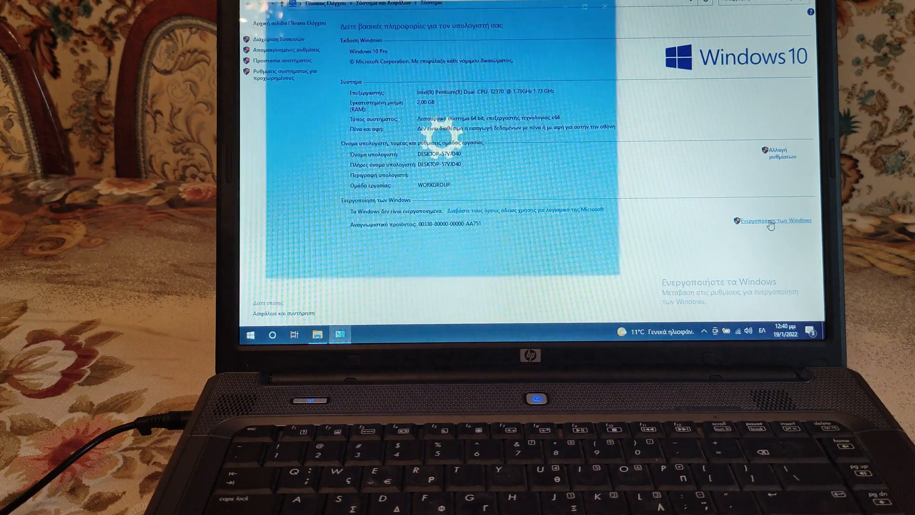
Go to Activation settings and bring up the product key entry dialog
{"action": "left_click", "coordinate": [778, 220]}
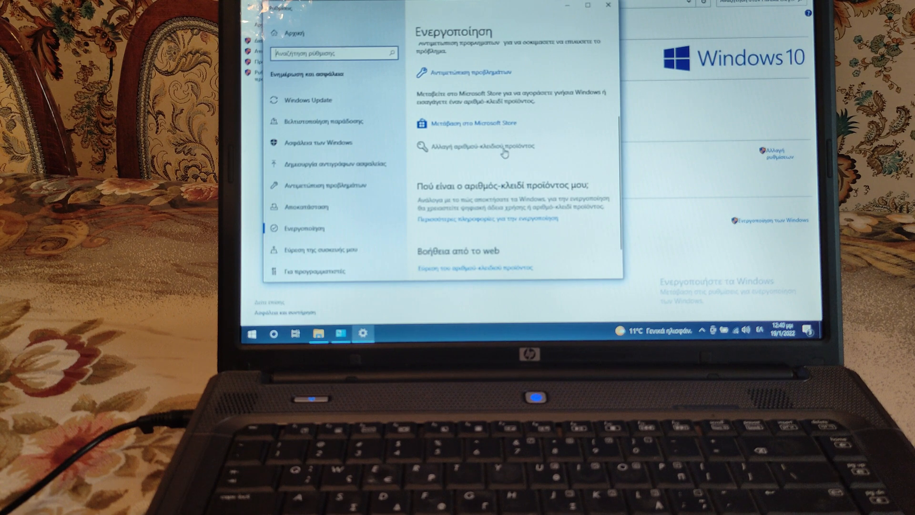
{"action": "left_click", "coordinate": [489, 145]}
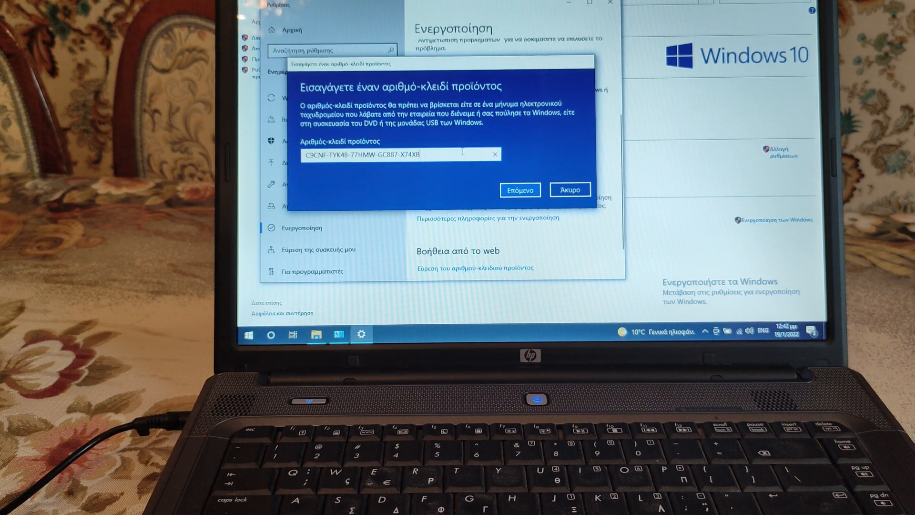
Submit the product key, activate Windows 10 Pro and close the success message
{"action": "left_click", "coordinate": [520, 190]}
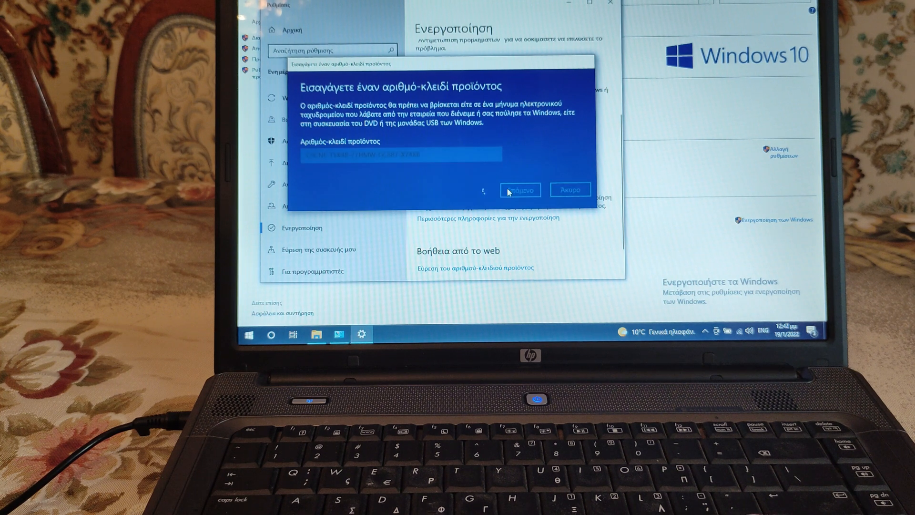
{"action": "left_click", "coordinate": [518, 190]}
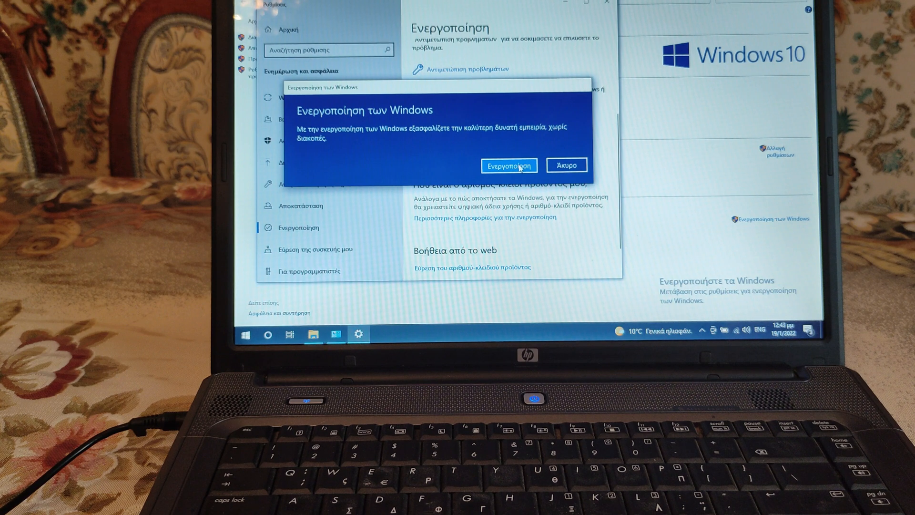
{"action": "left_click", "coordinate": [509, 164]}
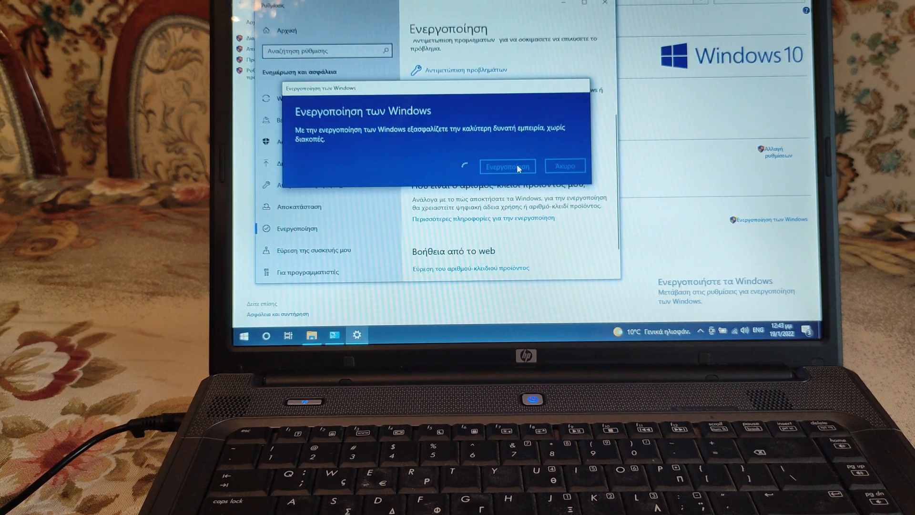
{"action": "left_click", "coordinate": [506, 166]}
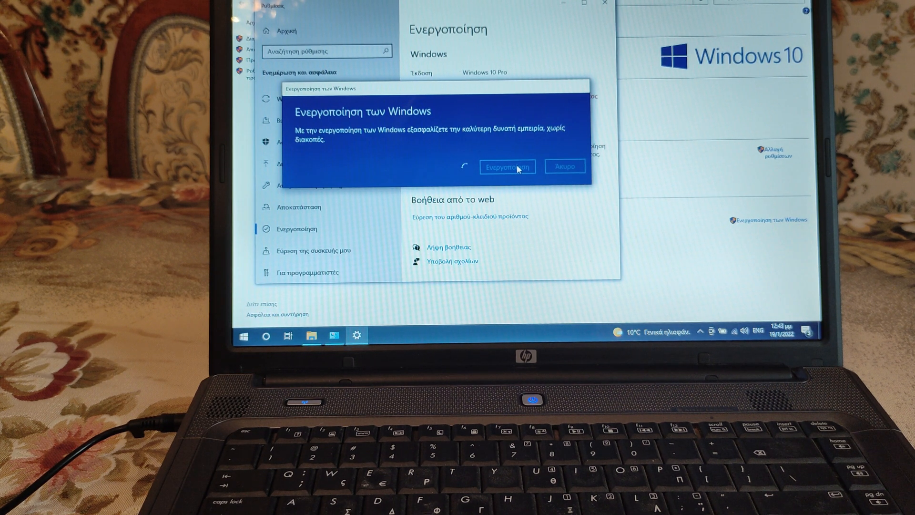
{"action": "left_click", "coordinate": [507, 166]}
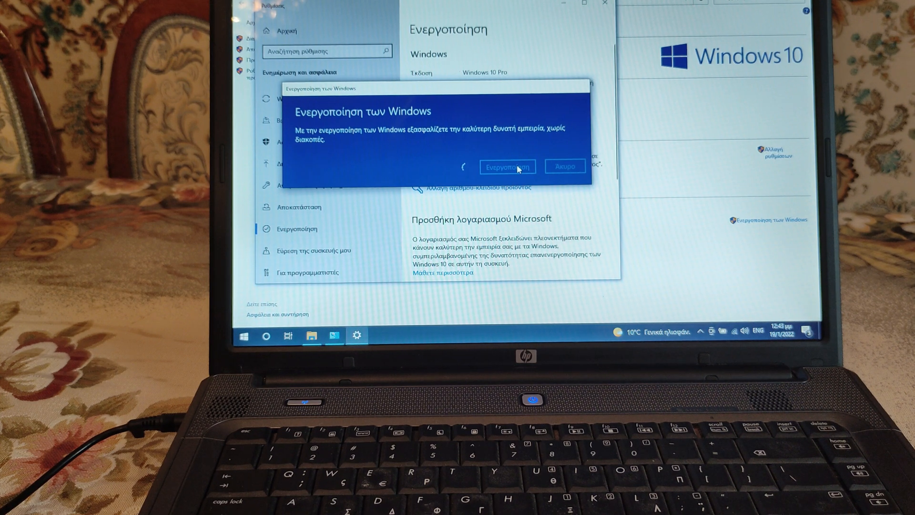
{"action": "left_click", "coordinate": [508, 167]}
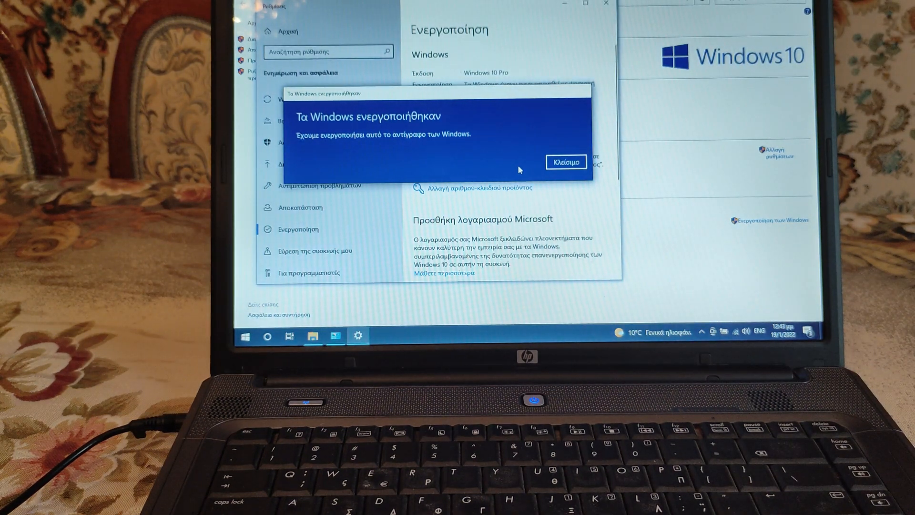
{"action": "left_click", "coordinate": [565, 161]}
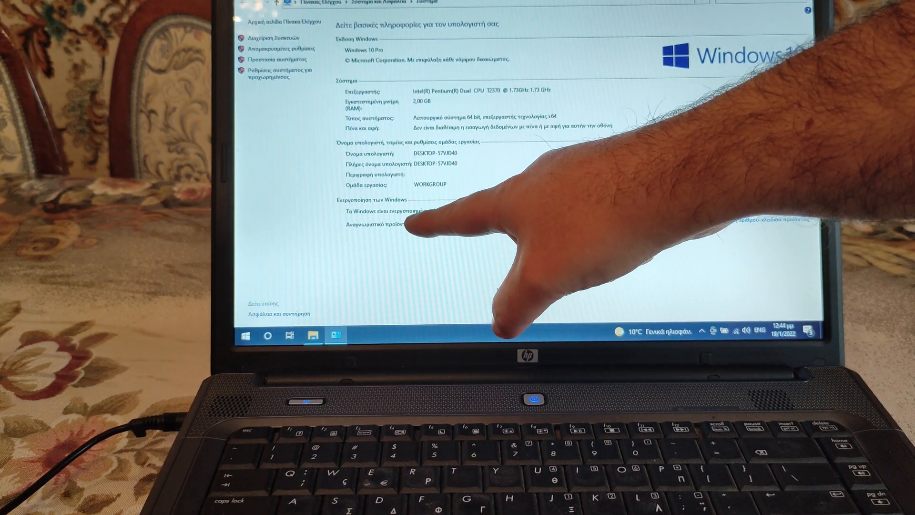